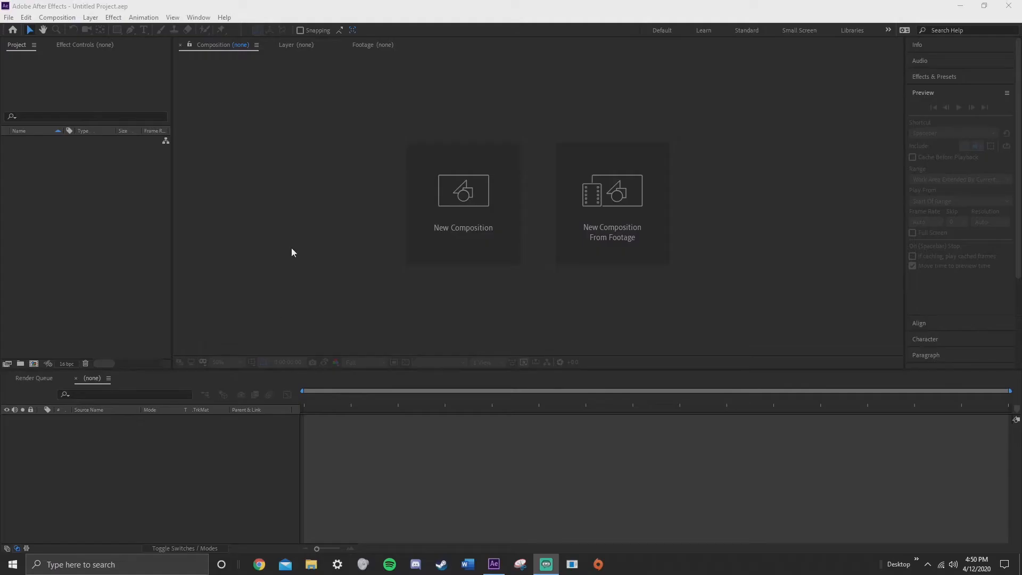
- Create a 1920×1080, 24 fps 'Walk by' composition and import the Walk By Transition folder
click(462, 191)
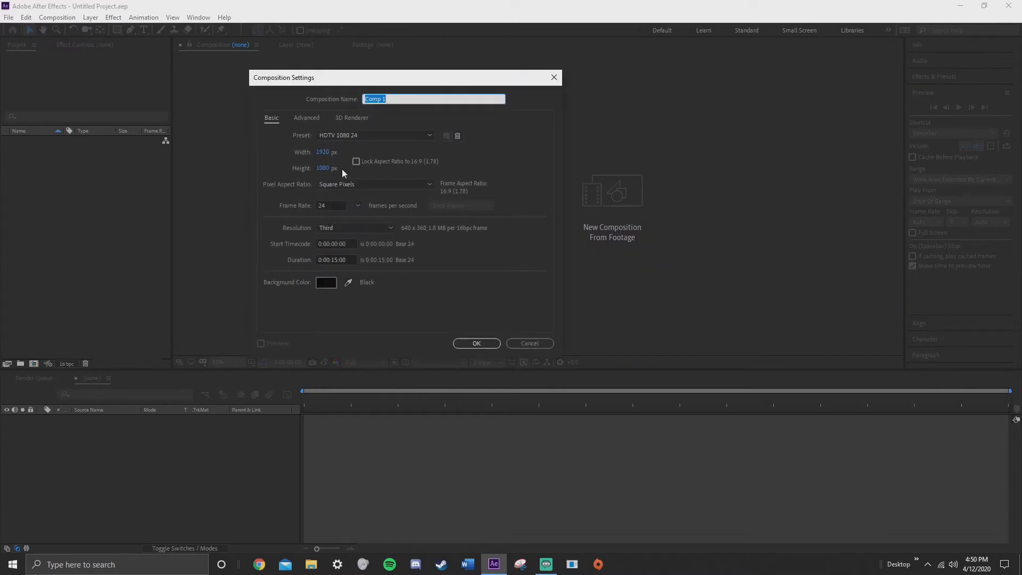
mouse_move(398, 110)
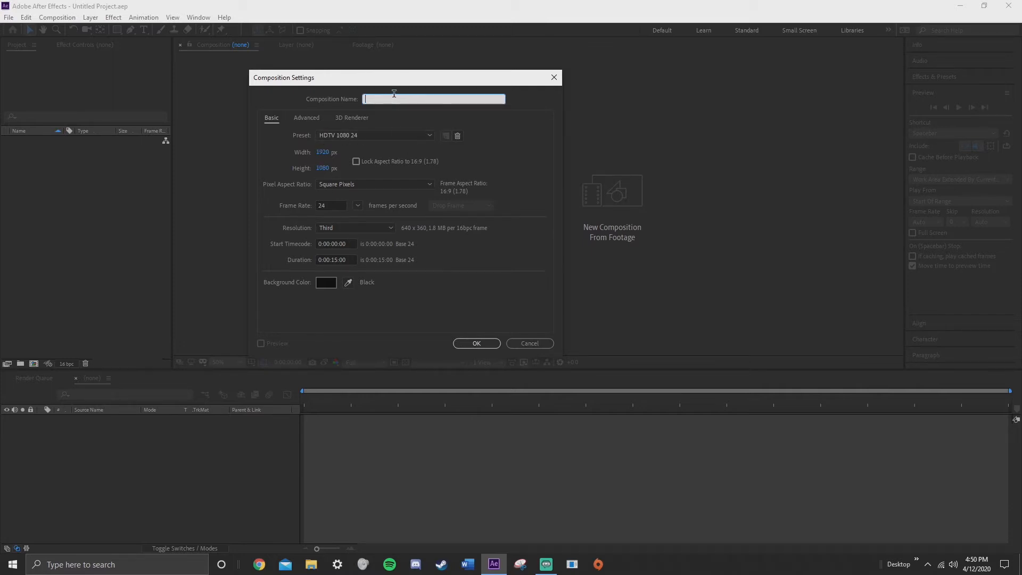
text(Walk by)
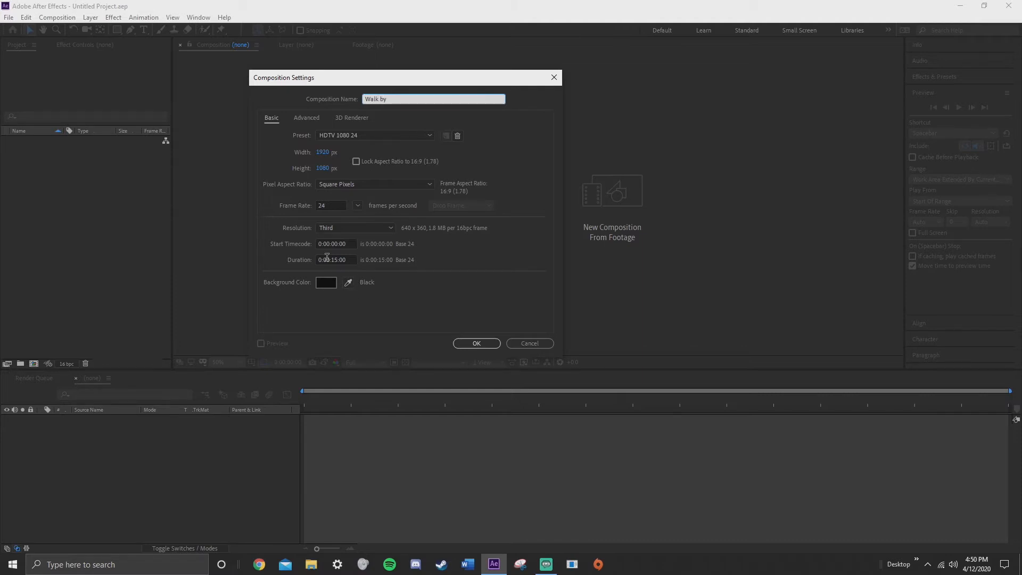
mouse_move(343, 218)
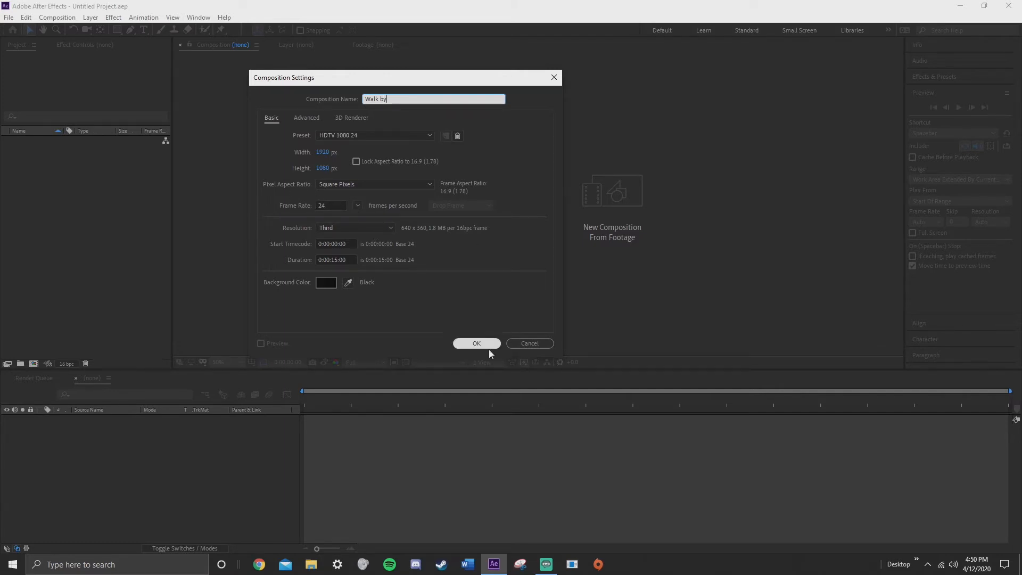
click(476, 343)
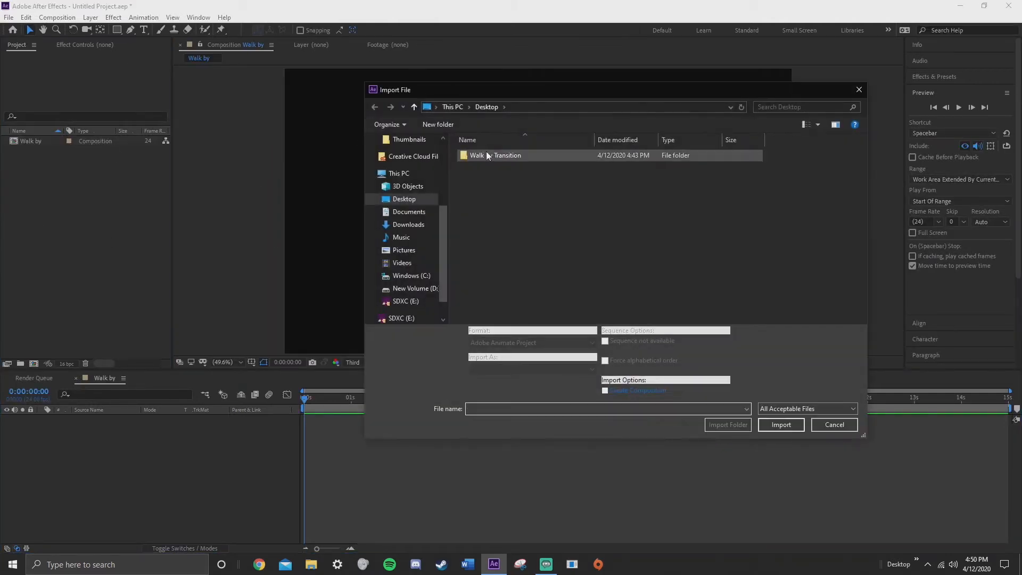
click(494, 155)
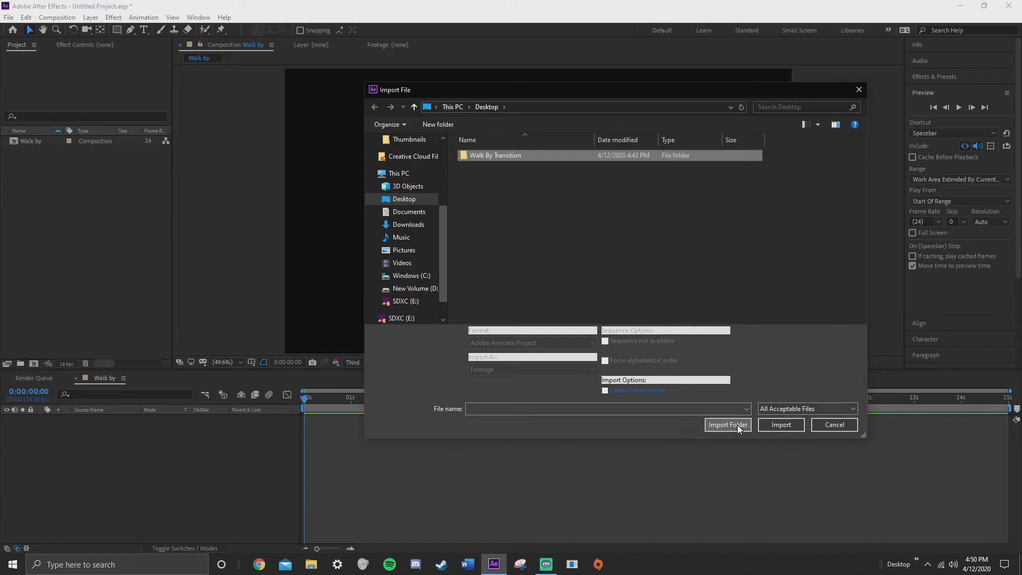
click(727, 424)
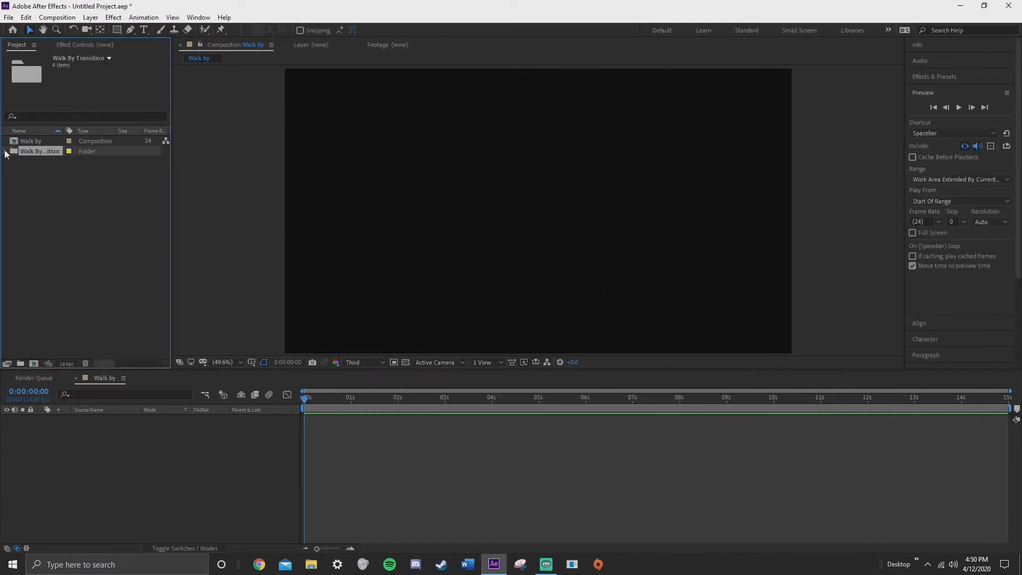
- Add P1000142.MP4 to Walk by, scaled to 50% and trimmed to about three seconds
click(5, 151)
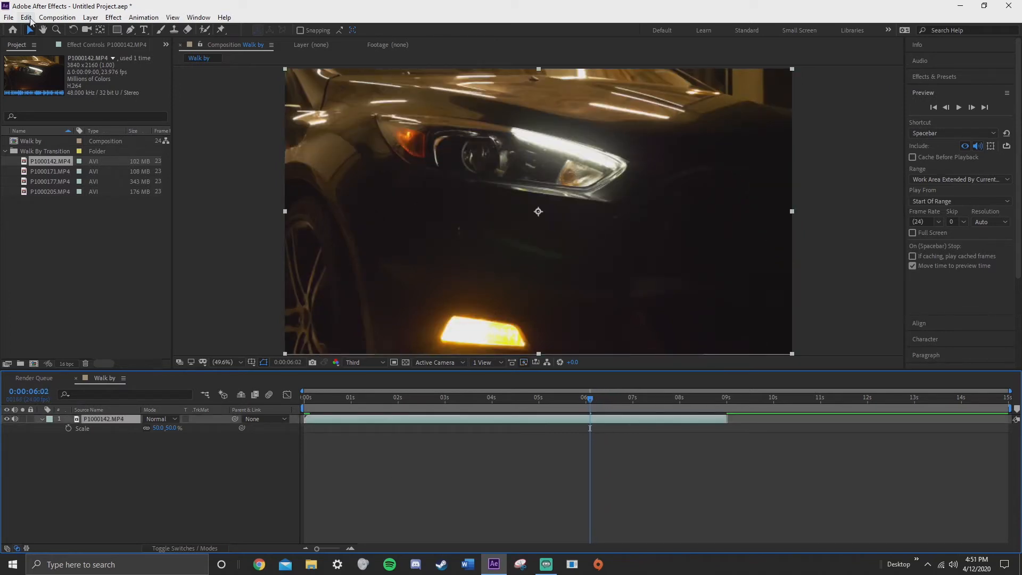
click(26, 17)
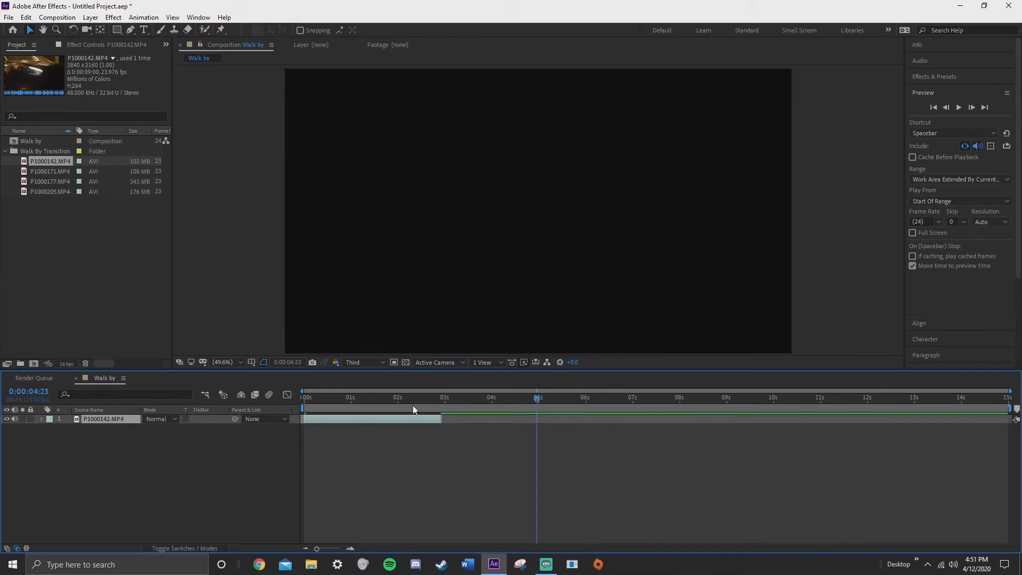
click(304, 397)
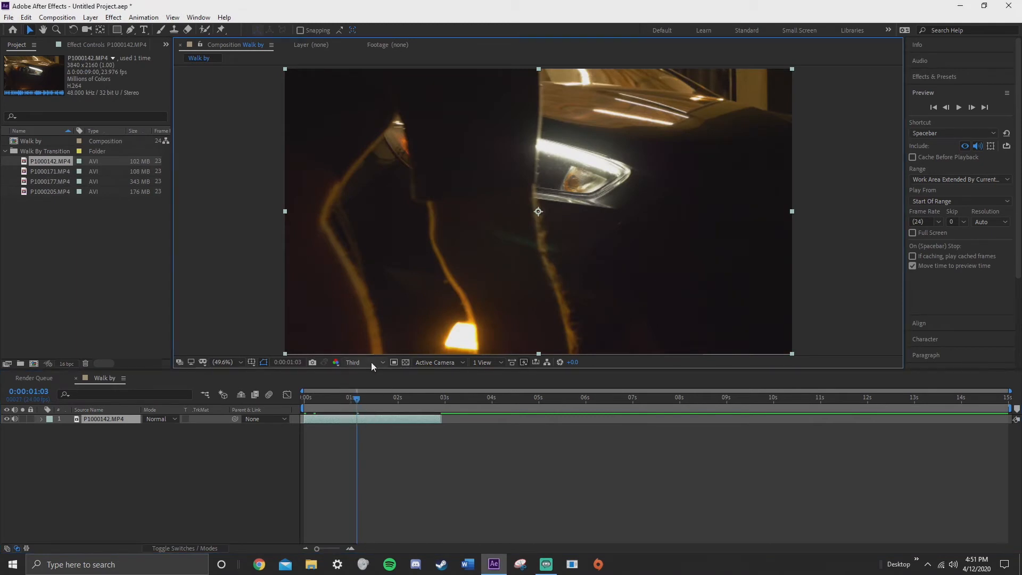
- Scrub the car clip's first second and stop at 0:00:00:14, where the leg enters
drag(355, 404, 319, 404)
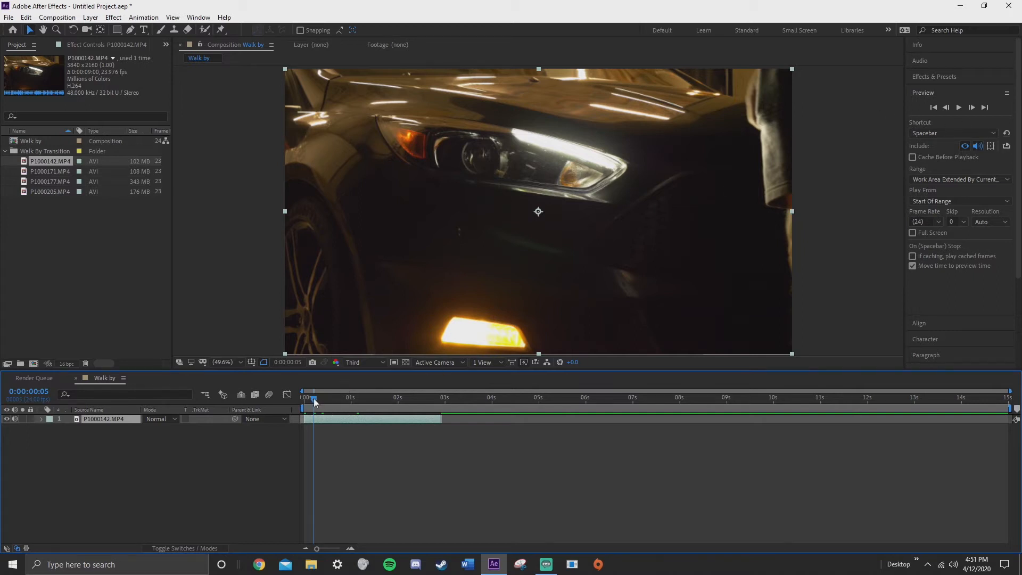
drag(314, 401, 322, 401)
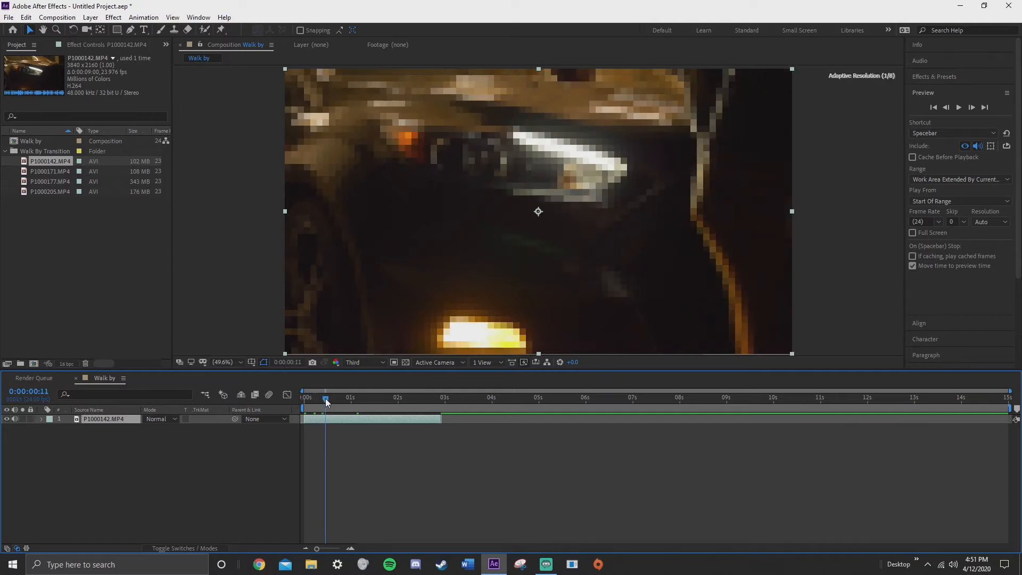
drag(325, 403, 331, 402)
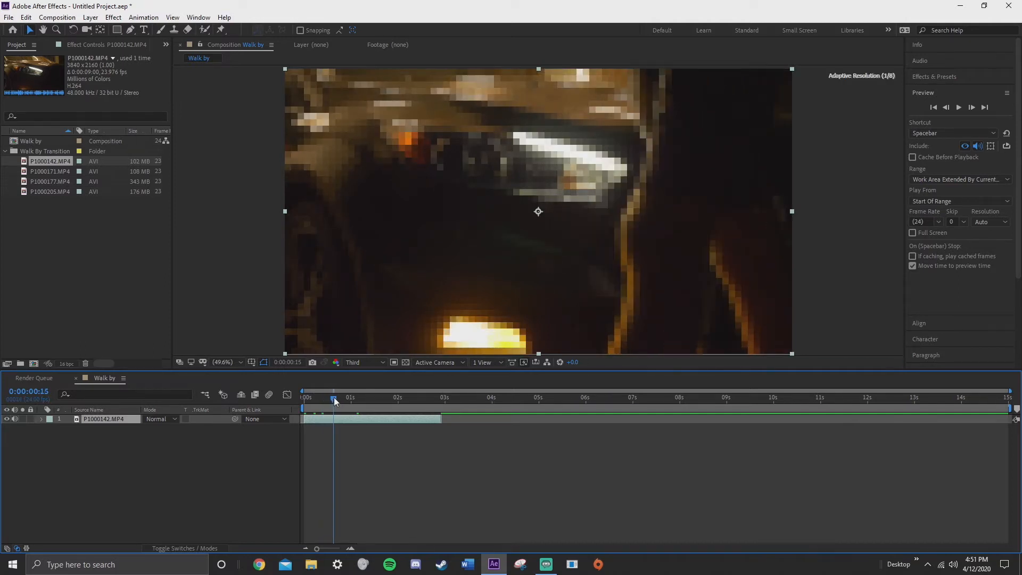
drag(334, 398, 331, 398)
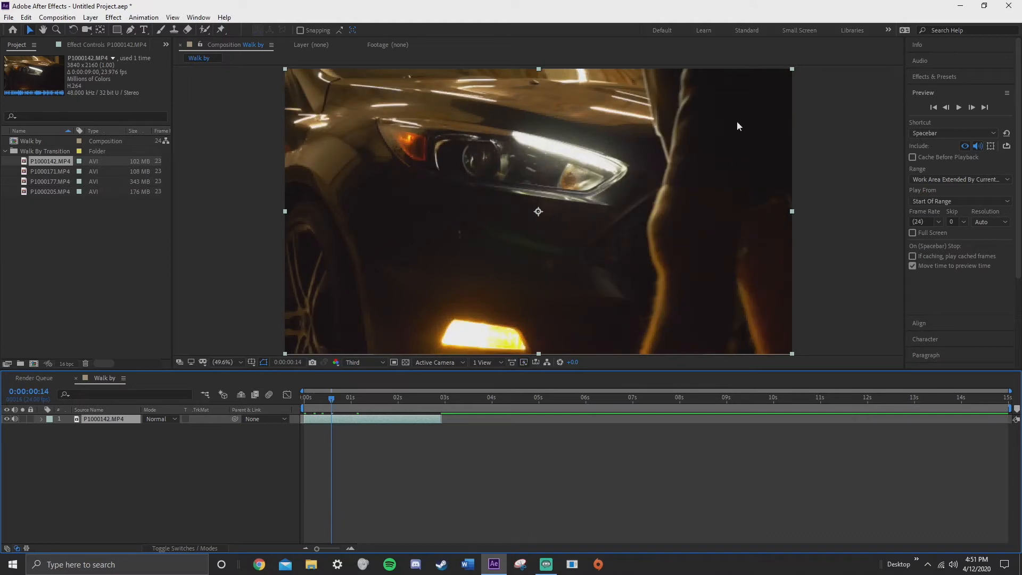
mouse_move(799, 149)
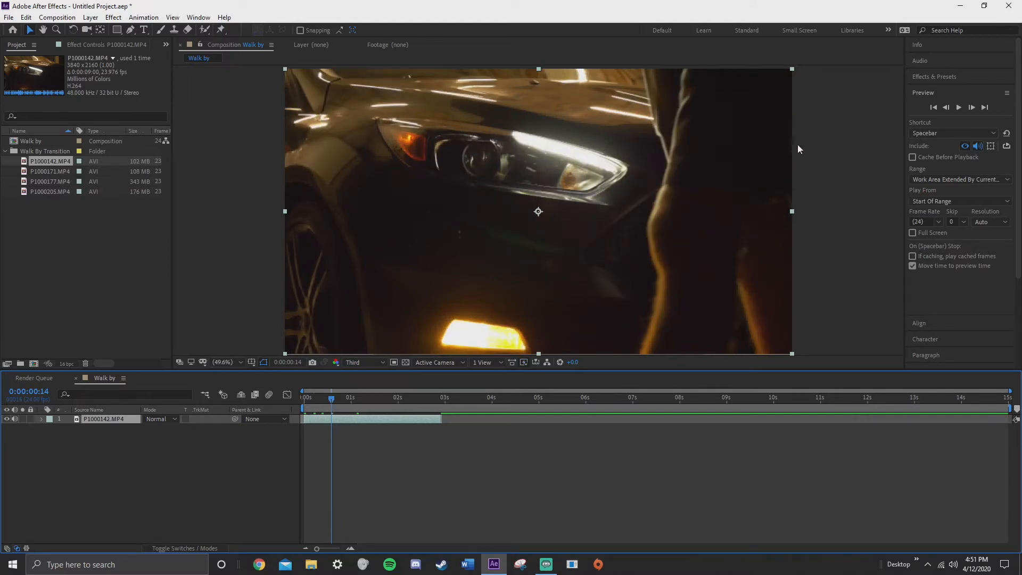
mouse_move(795, 204)
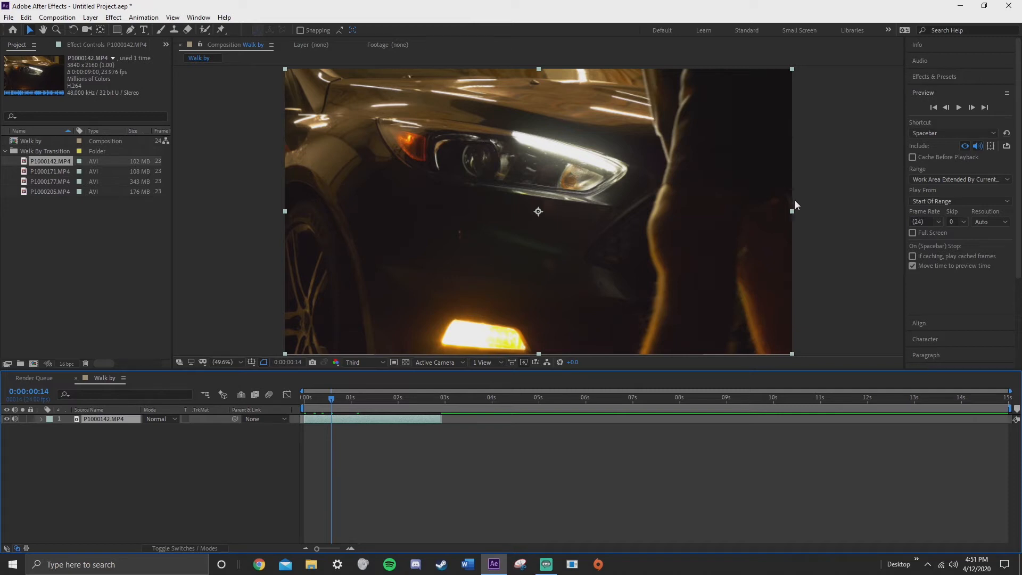
mouse_move(948, 127)
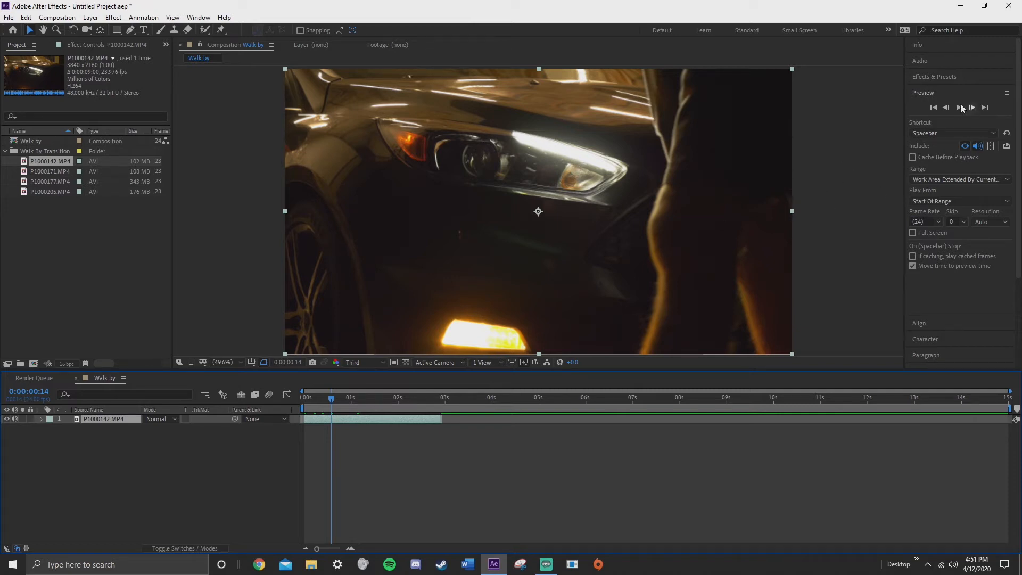
mouse_move(935, 89)
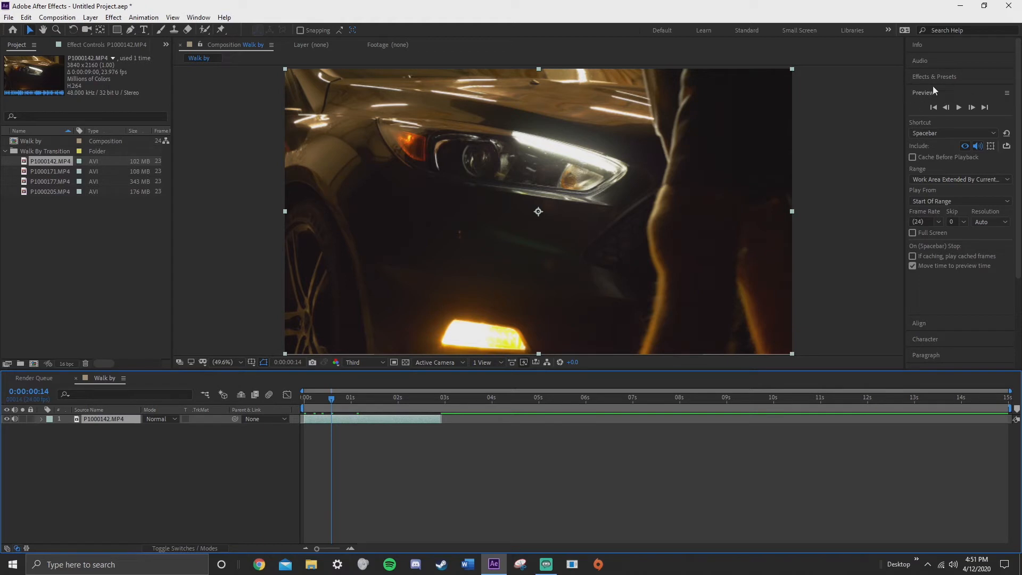
- Advance one frame to 0:00:00:15, with the leg further across the headlight
click(198, 17)
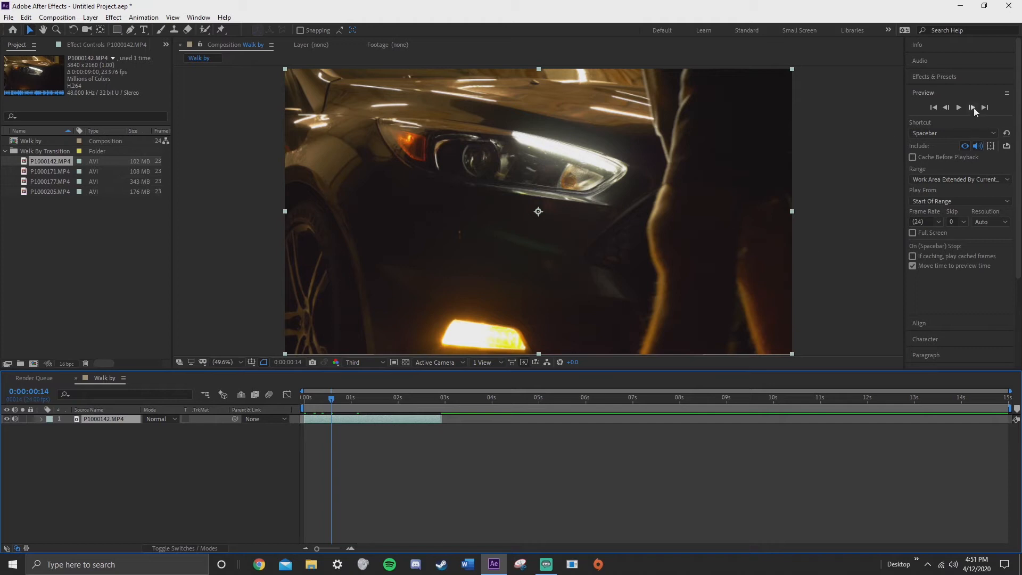
click(970, 108)
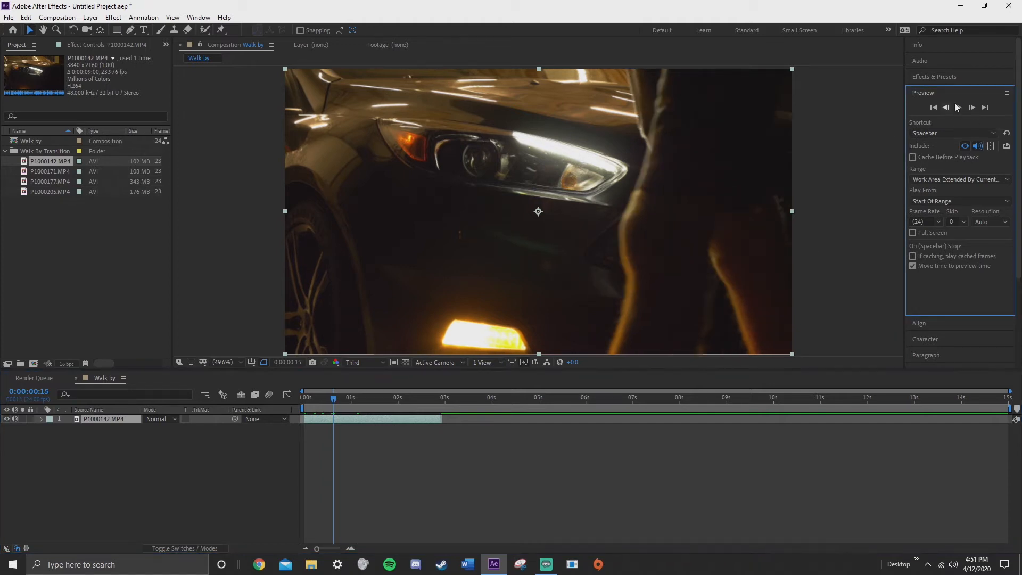
mouse_move(804, 85)
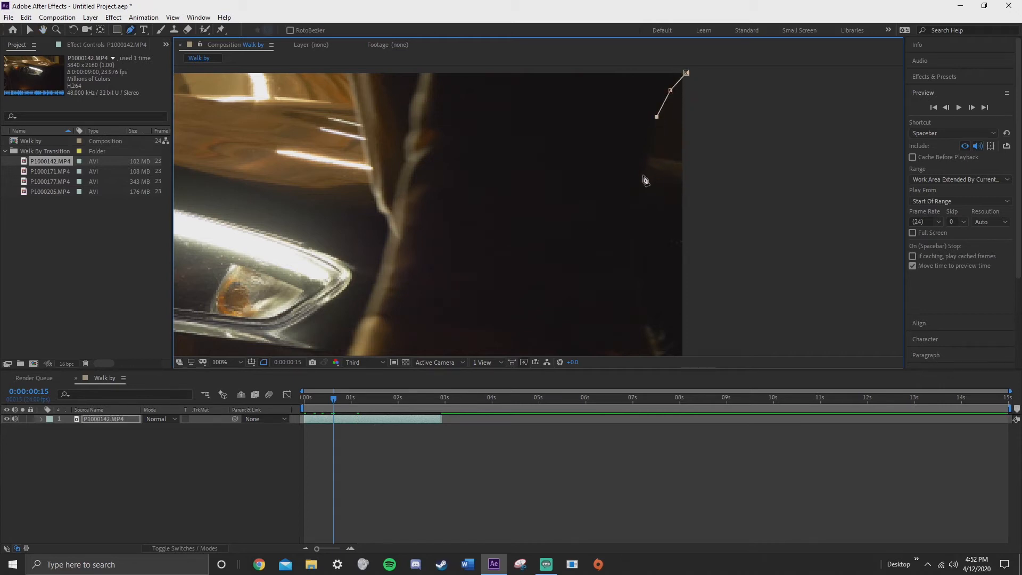
- Place pen-tool mask points down the walker's leg edge at the frame's right side
drag(655, 116, 631, 224)
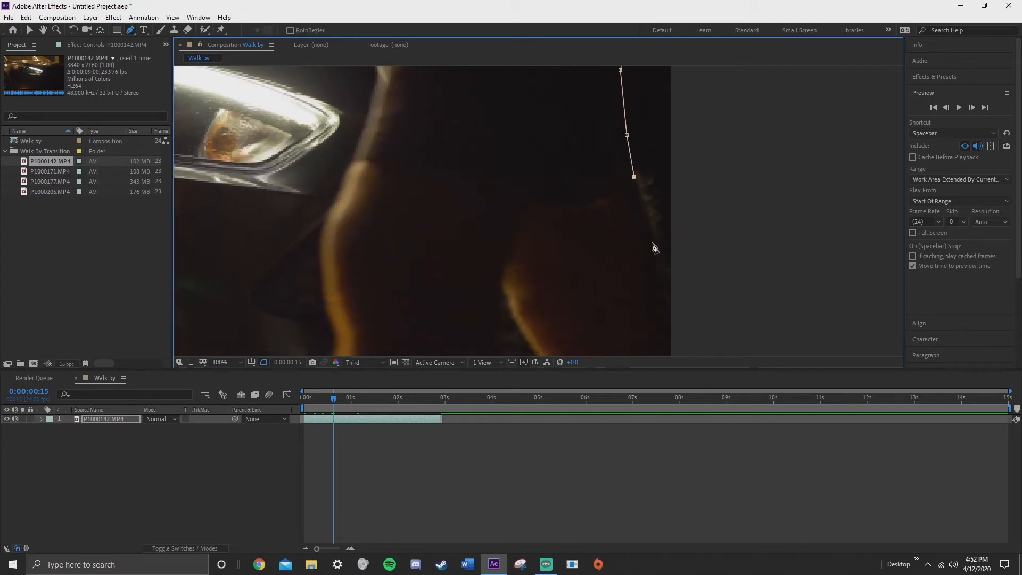
drag(634, 176, 652, 277)
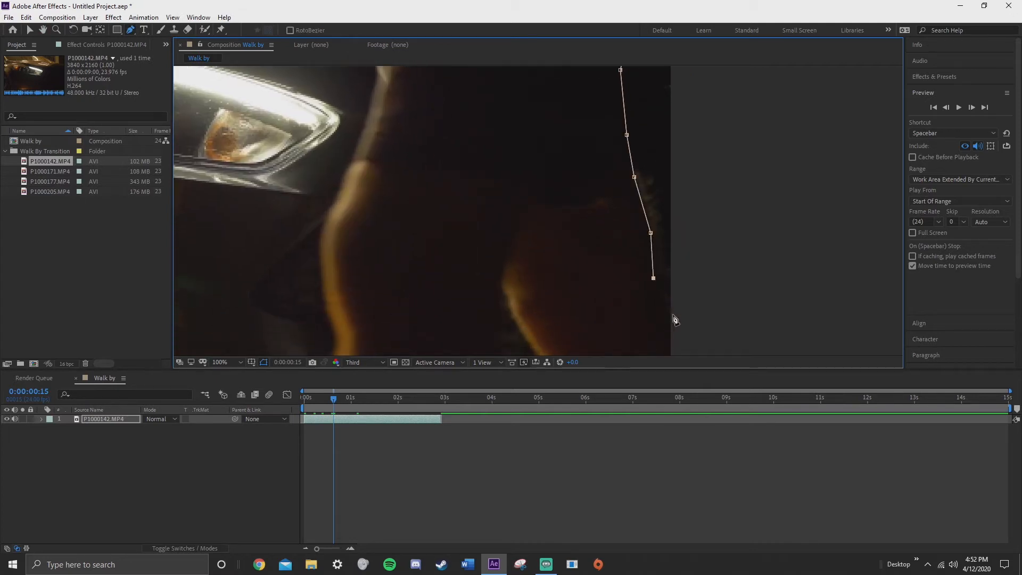
drag(653, 278, 671, 313)
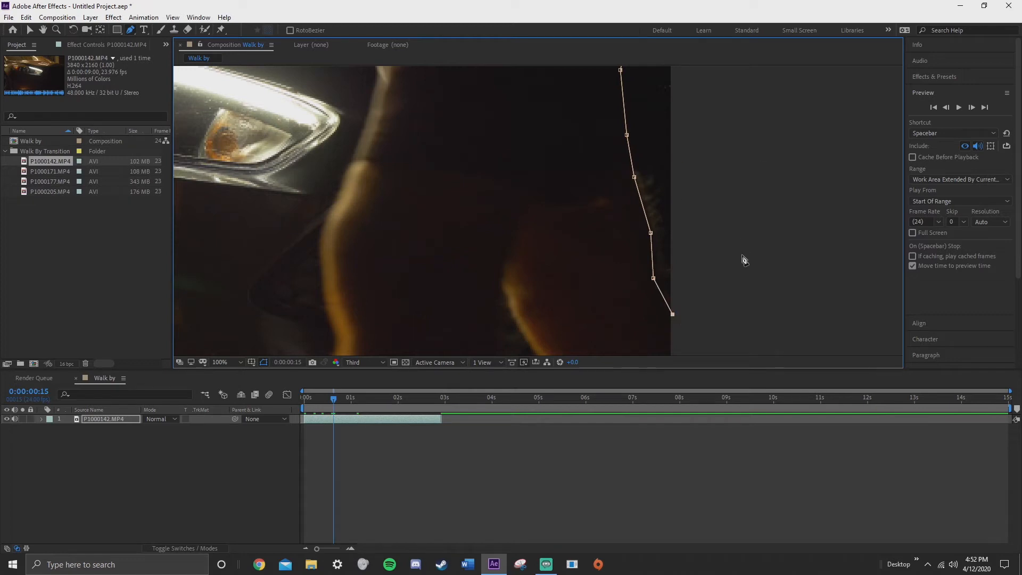
drag(672, 313, 676, 320)
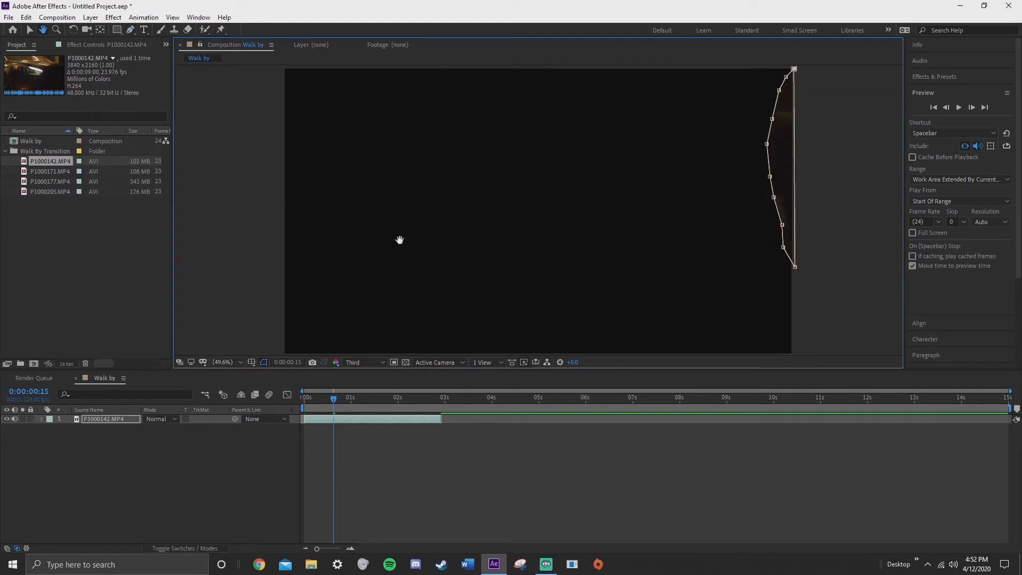
mouse_move(729, 249)
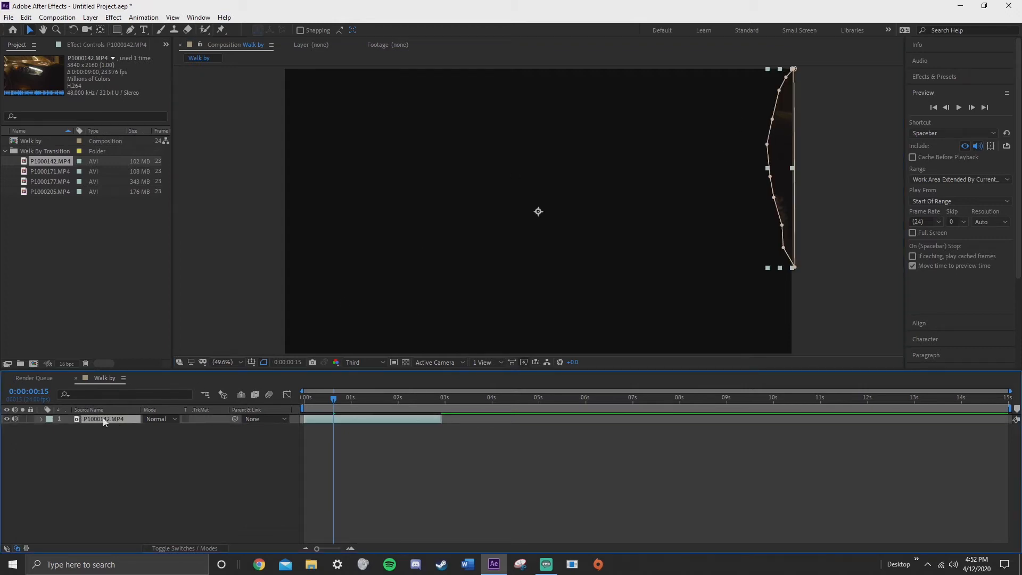
- Change Mask 1 on the P1000142 layer from Add to Subtract
click(41, 419)
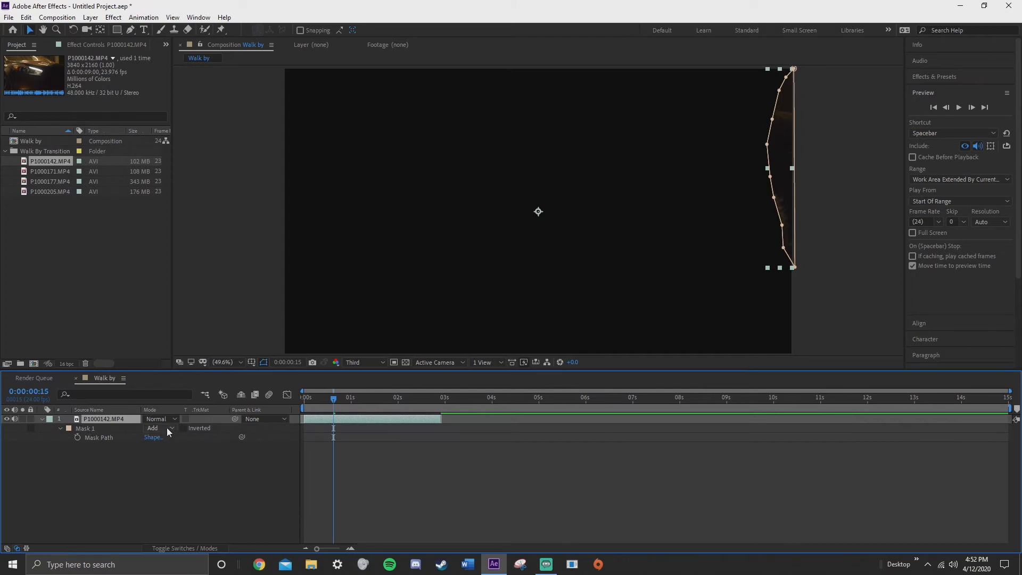
click(159, 419)
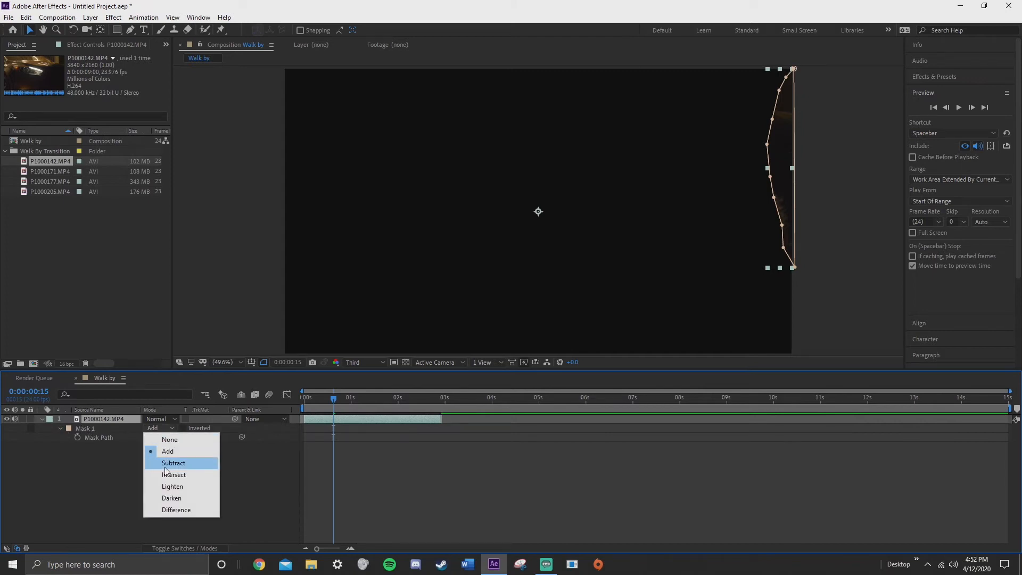
click(173, 463)
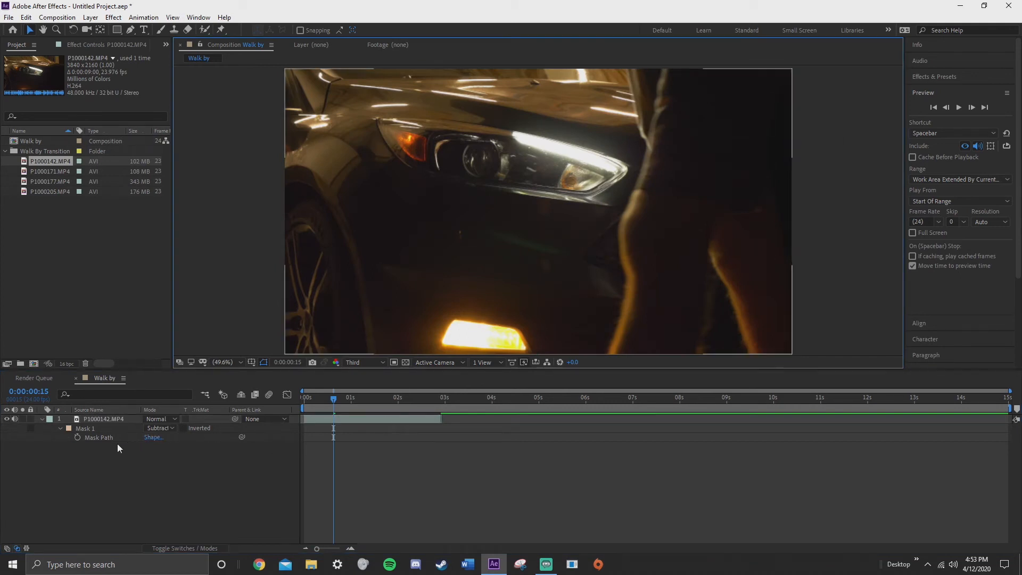
mouse_move(77, 445)
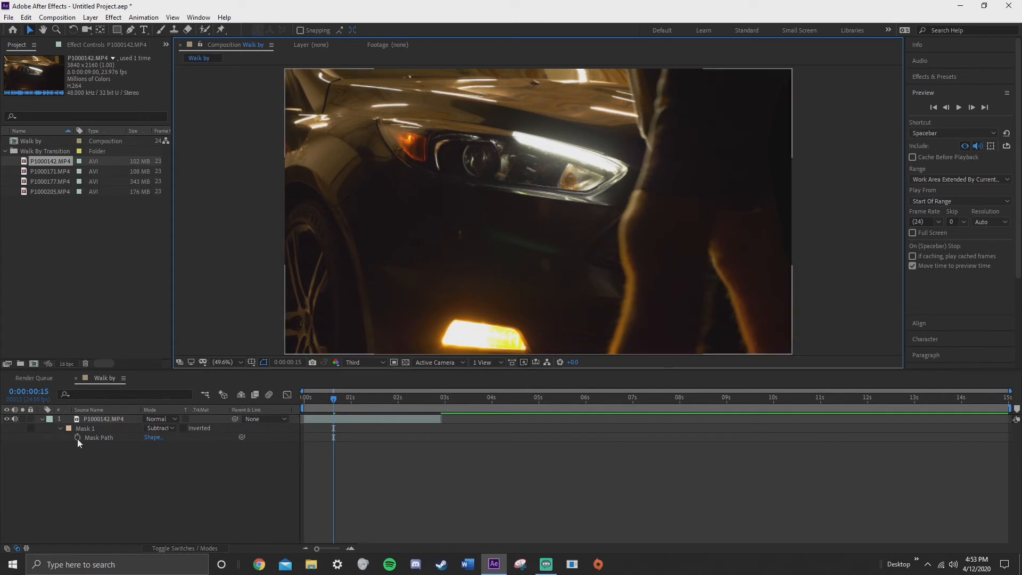
- Set the first Mask Path keyframe, then one frame later move mask points onto the leg edge
click(78, 437)
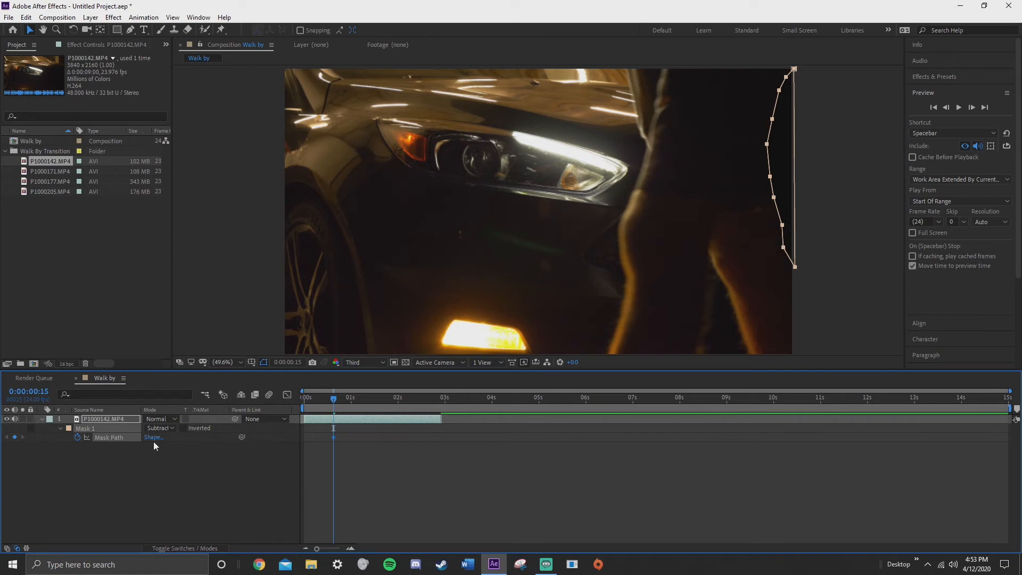
mouse_move(970, 107)
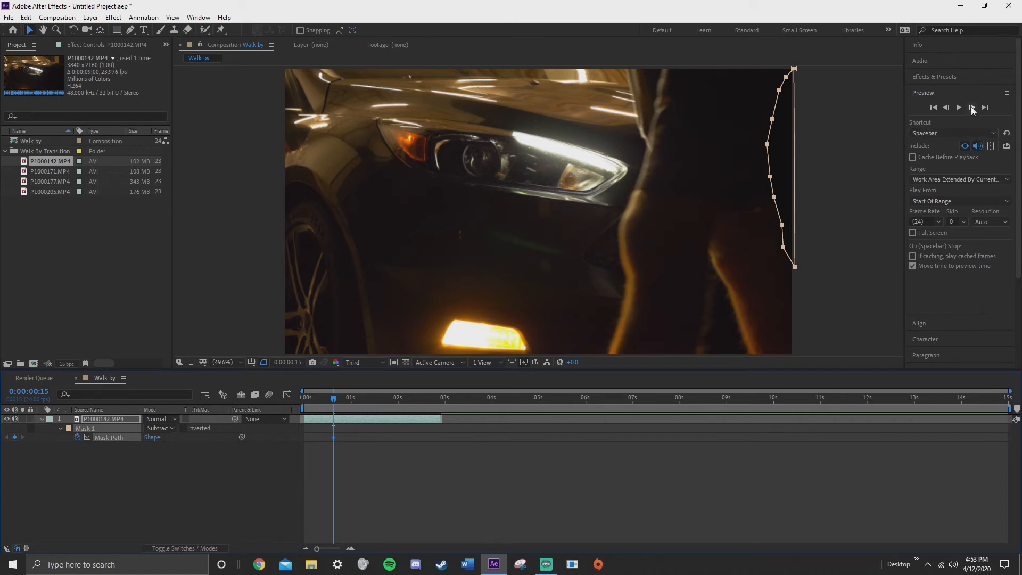
click(971, 107)
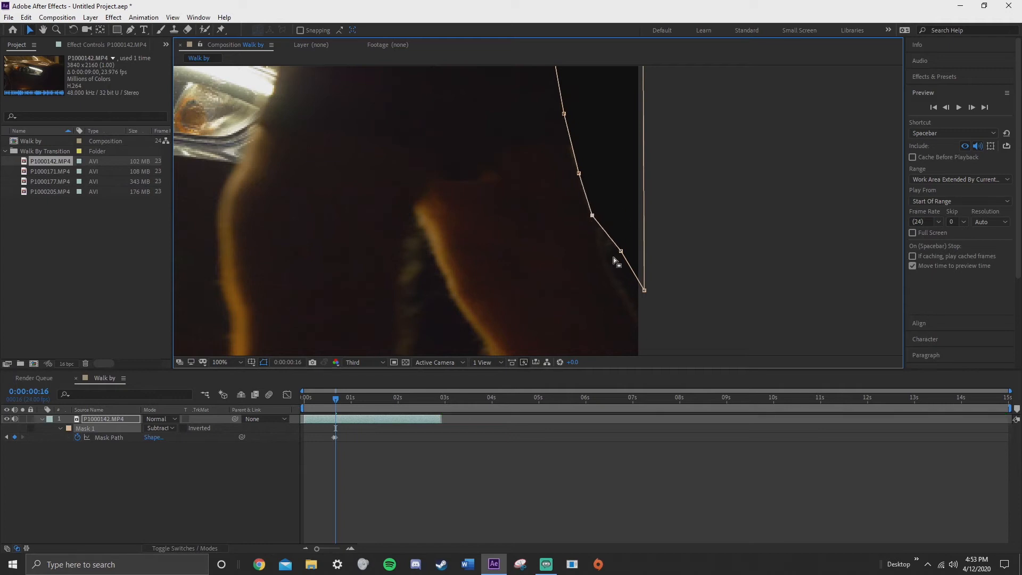
drag(619, 250, 642, 326)
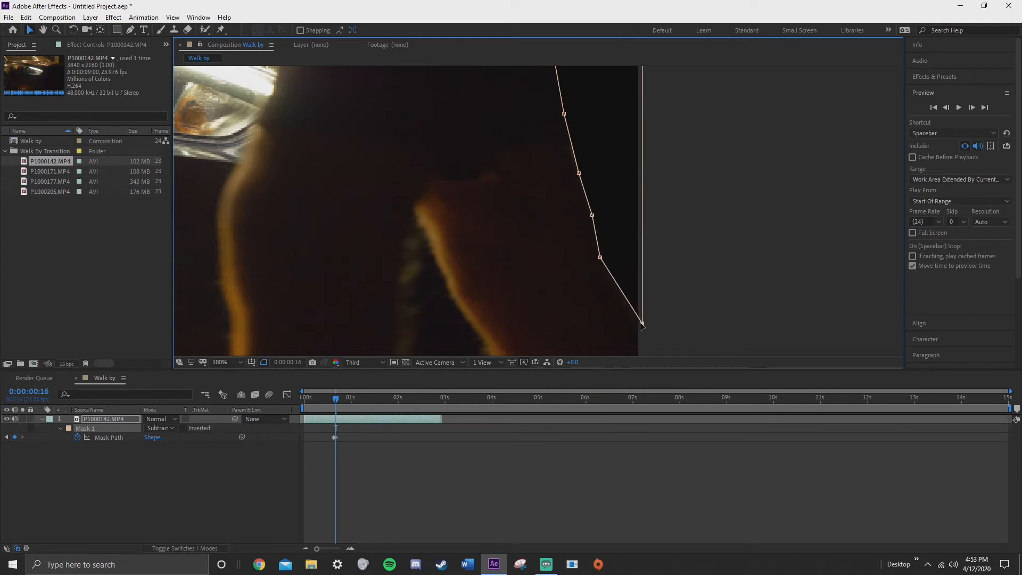
click(220, 362)
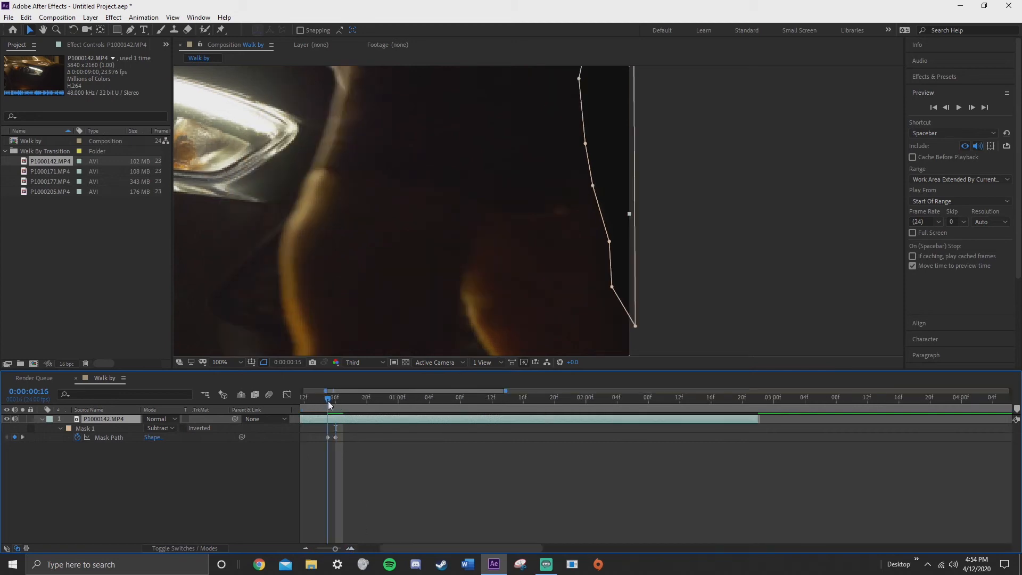
- Fit the viewer and step through the walk-by, adding Mask Path keyframes along the leg
click(220, 362)
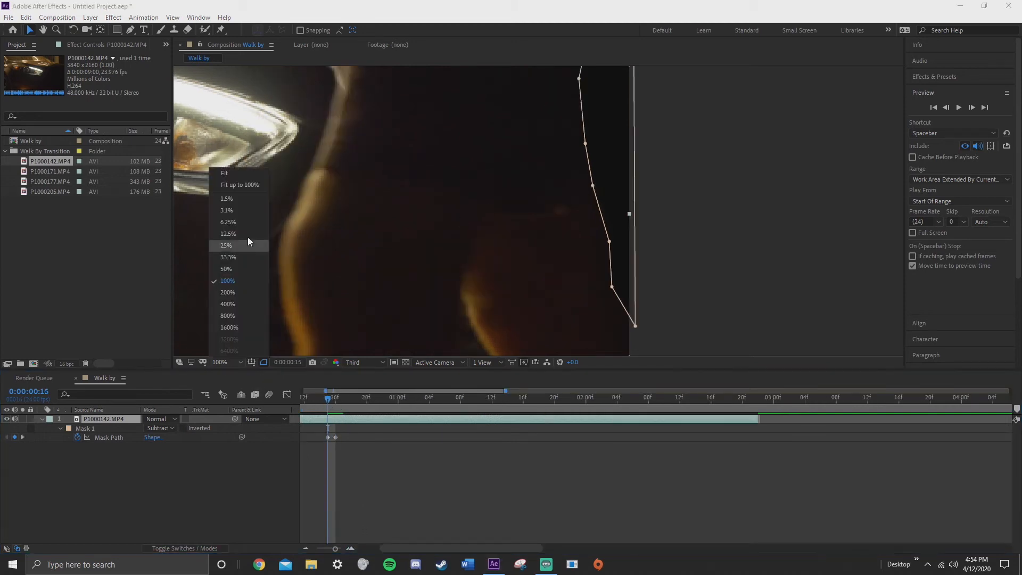
click(224, 172)
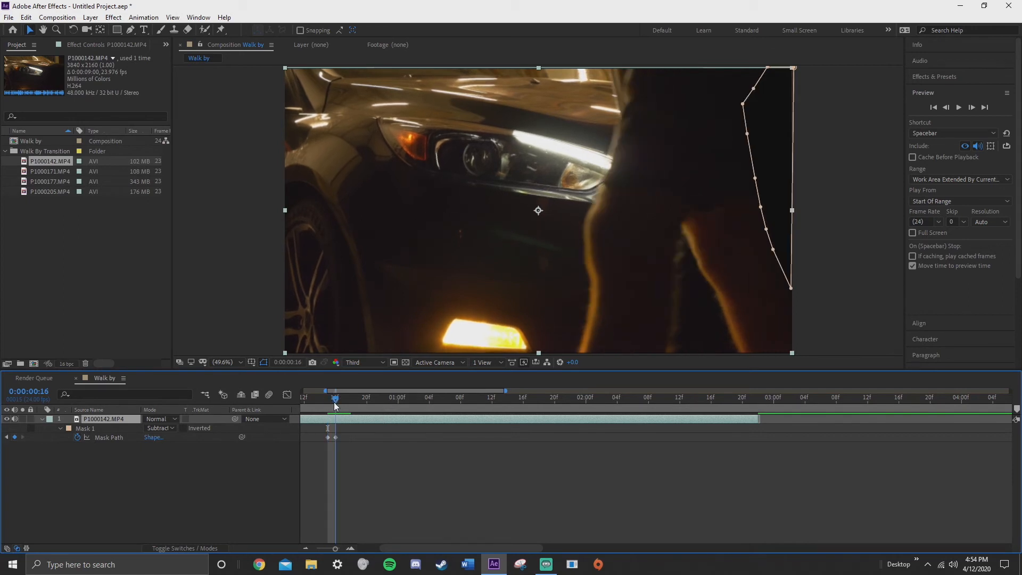
drag(334, 398, 414, 398)
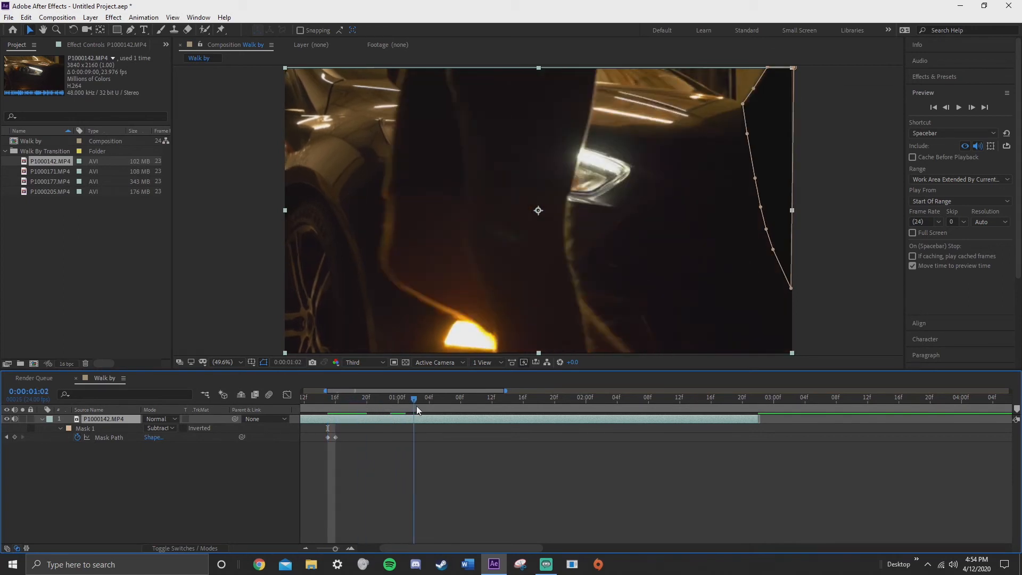
click(452, 397)
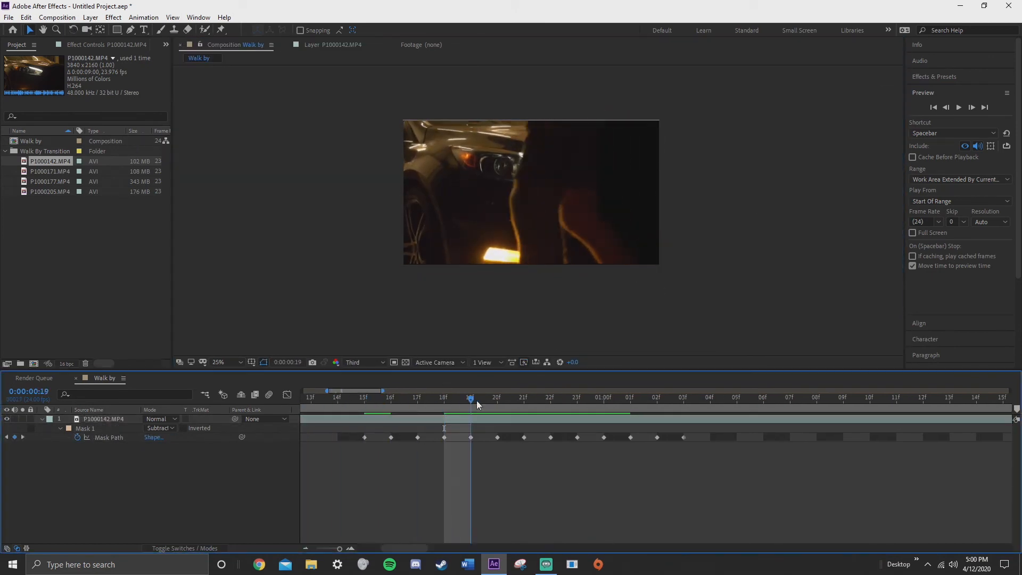
click(709, 397)
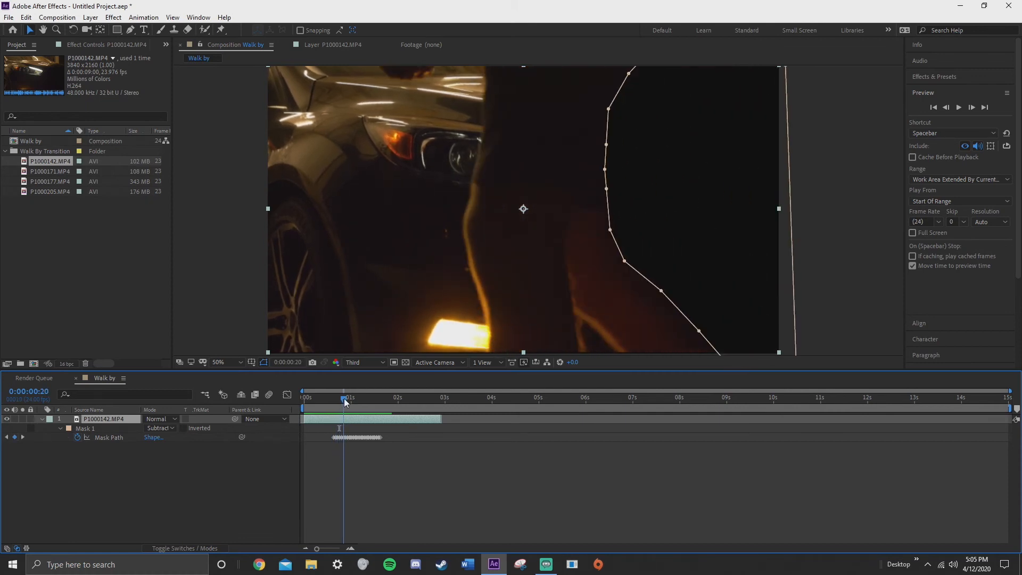
drag(346, 397, 351, 397)
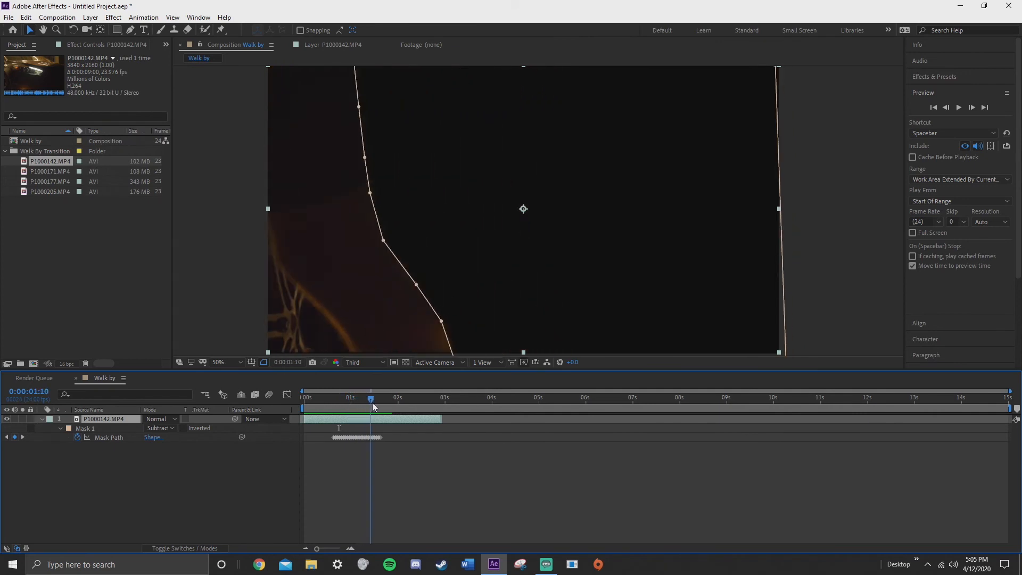
click(369, 397)
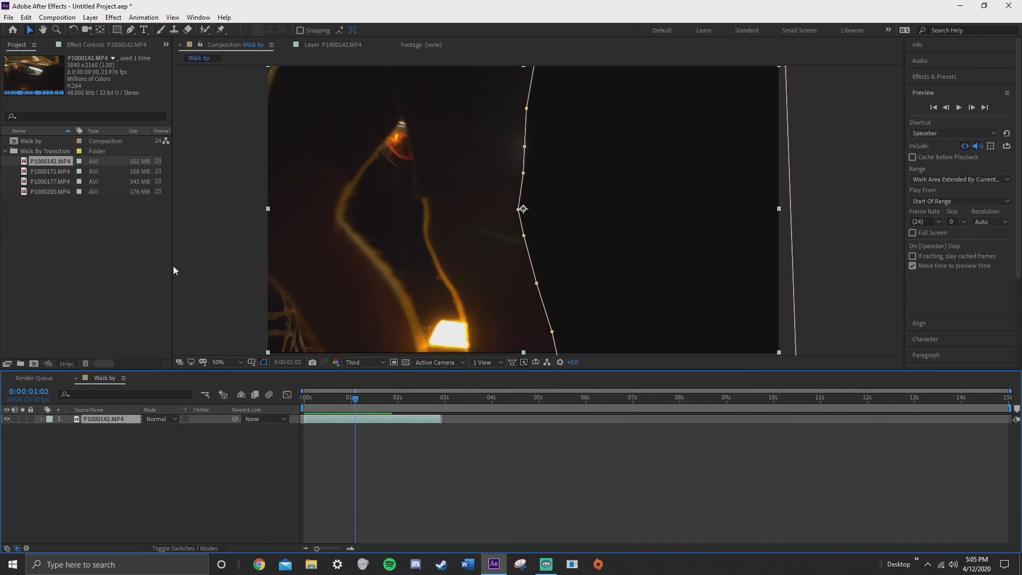
- Add the P1000177.MP4 taillight clip beneath the car layer at 50% scale
click(50, 171)
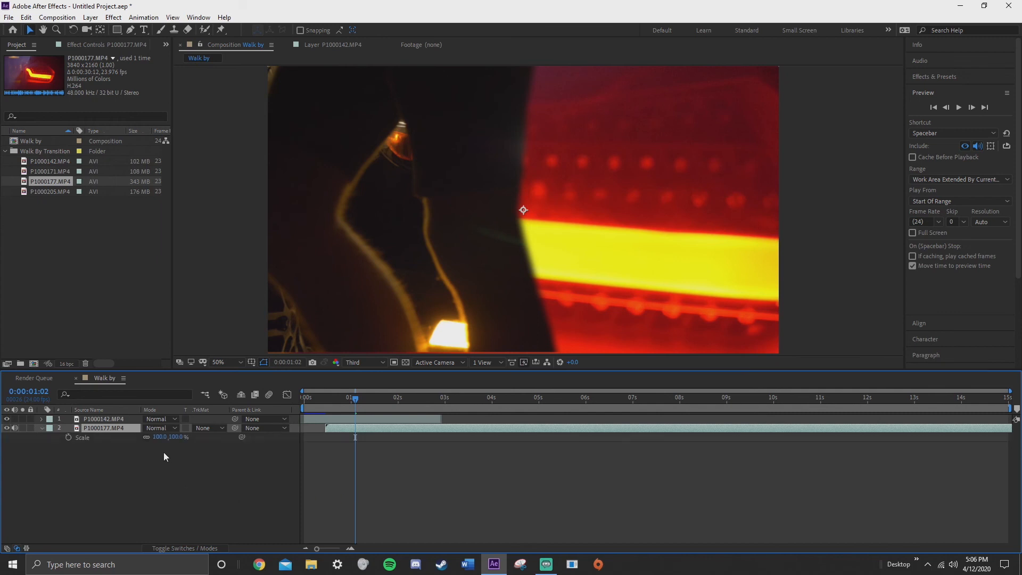
drag(166, 436, 157, 436)
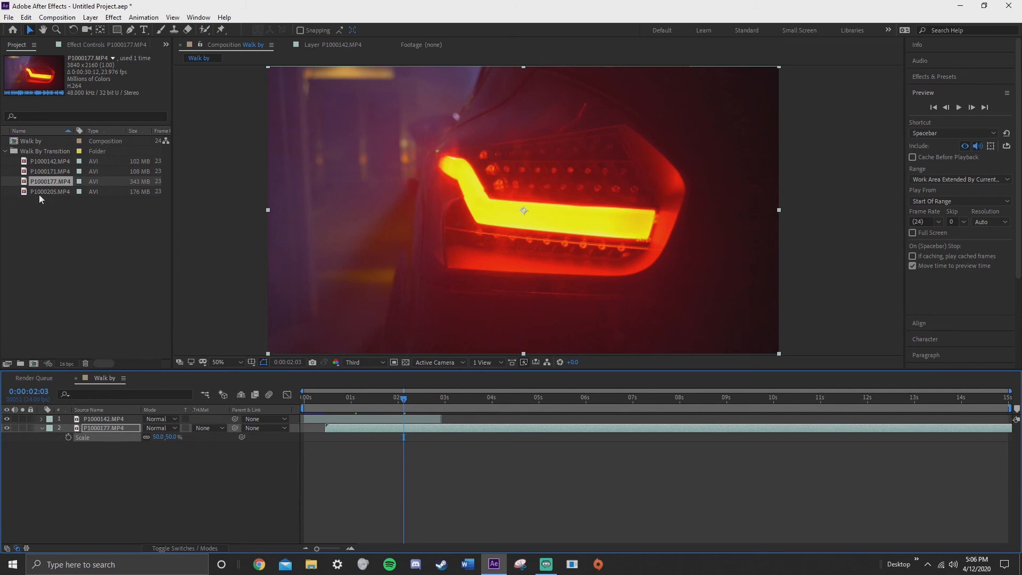
- Replace layer 2 with the driver clip P1000205.MP4, keeping Scale at 50%
click(50, 191)
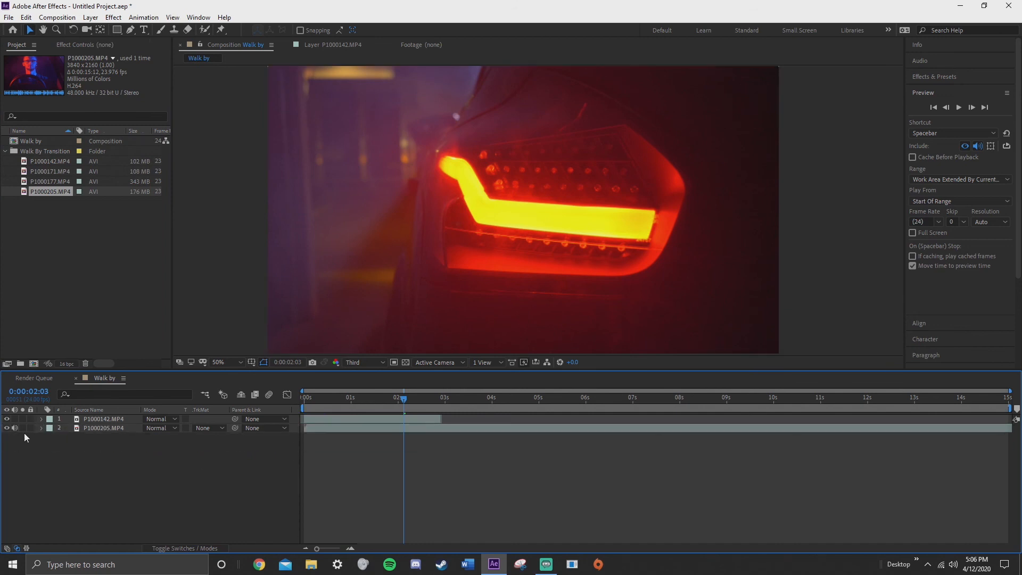
click(102, 428)
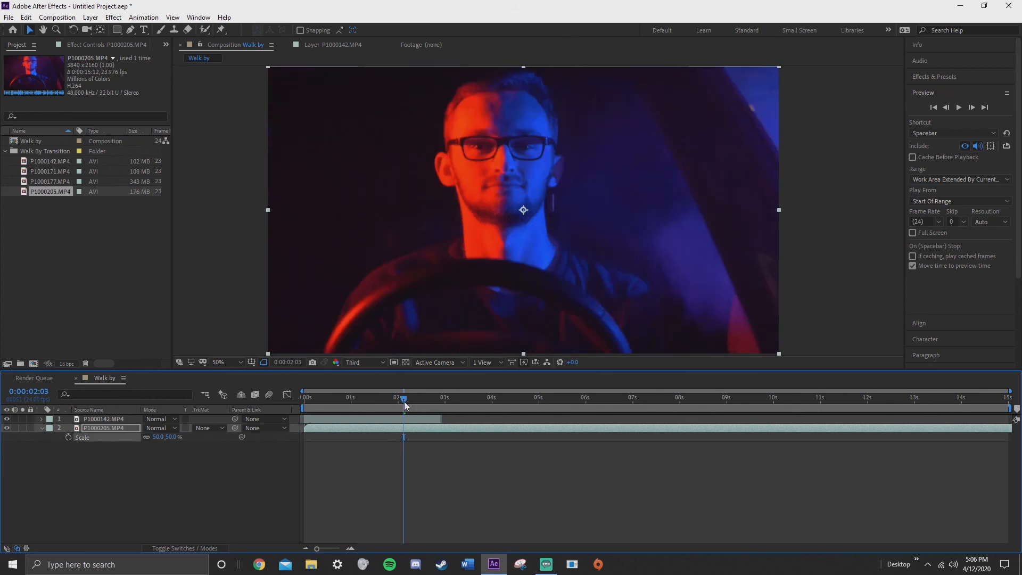
drag(403, 397, 371, 397)
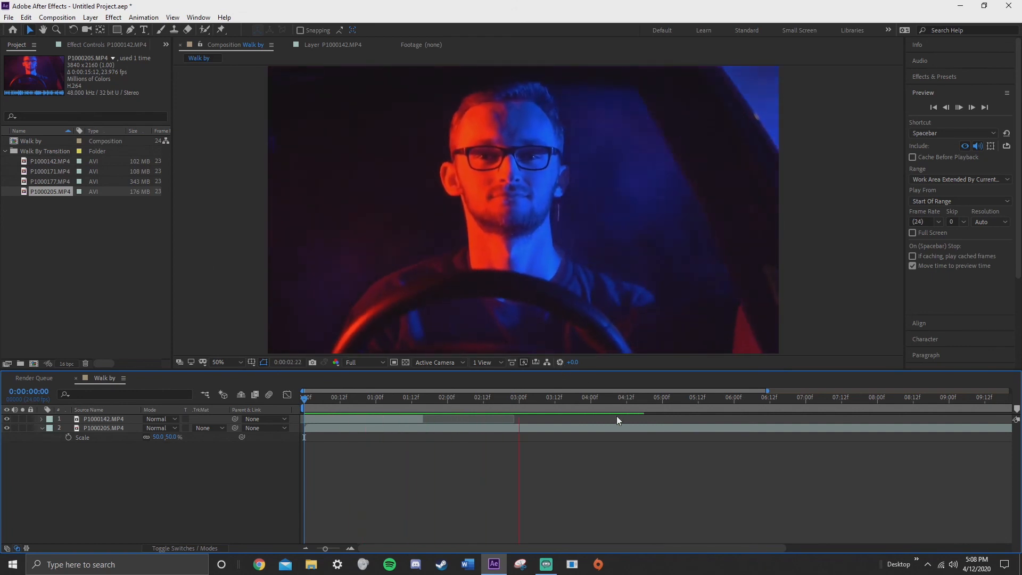
click(620, 396)
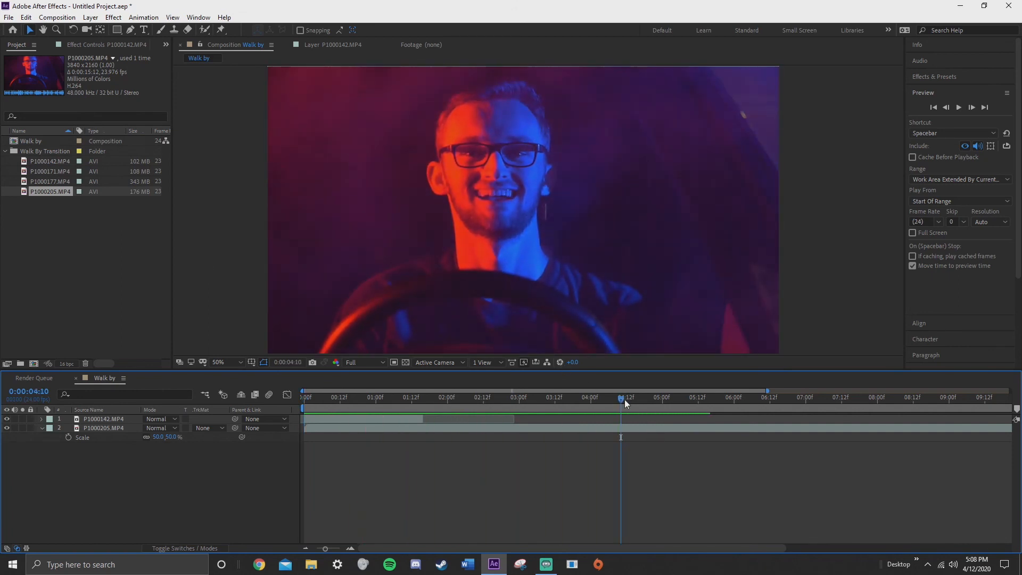
click(339, 397)
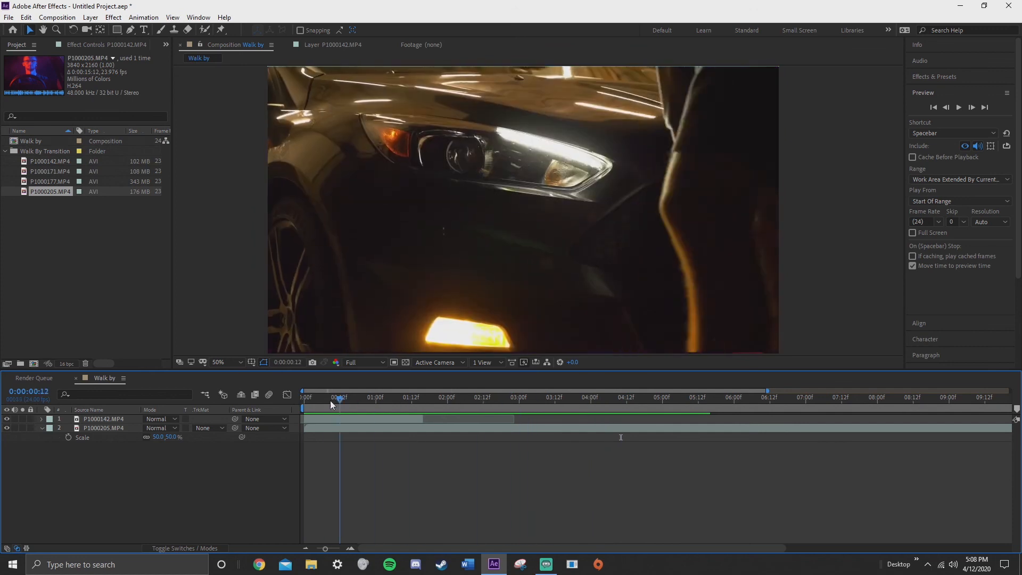
drag(339, 398, 352, 397)
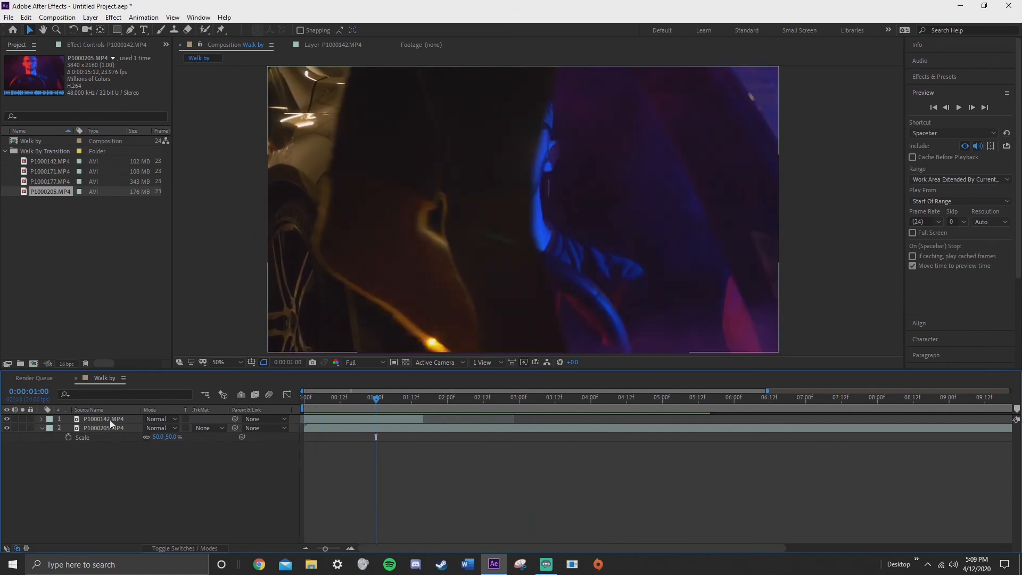
click(104, 419)
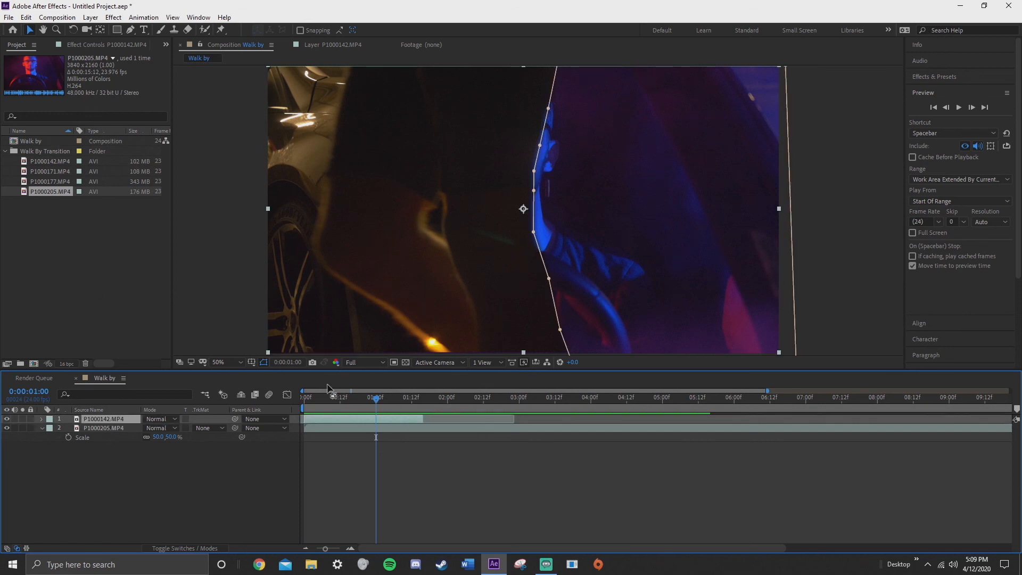